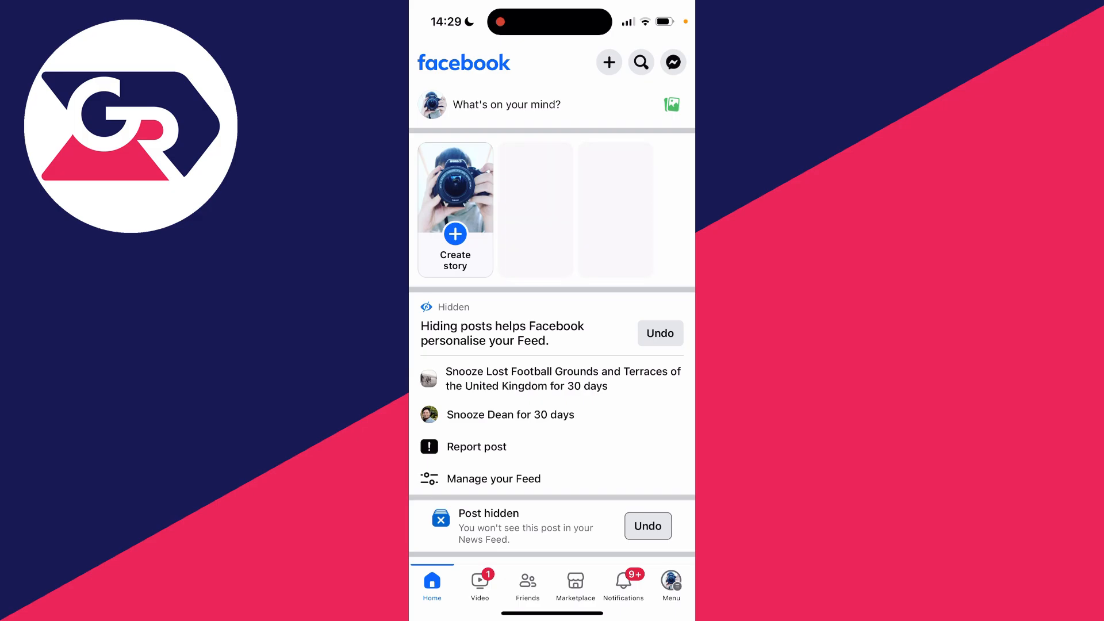
Step: Reach Settings & Privacy from the Menu tab by scrolling down the main menu
left_click(671, 578)
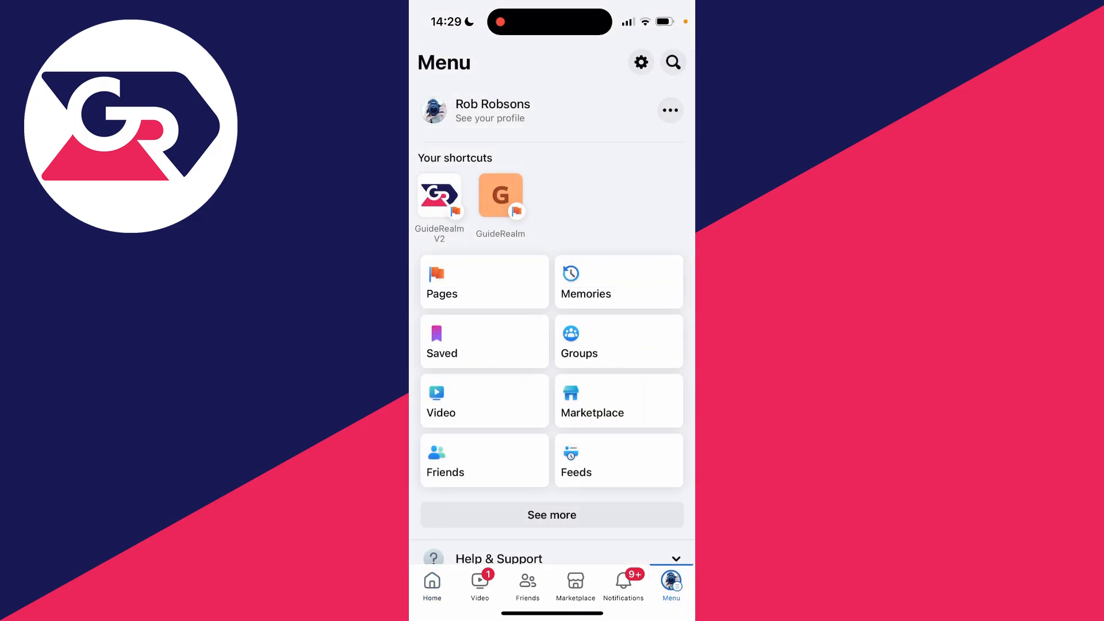
scroll("down", 3)
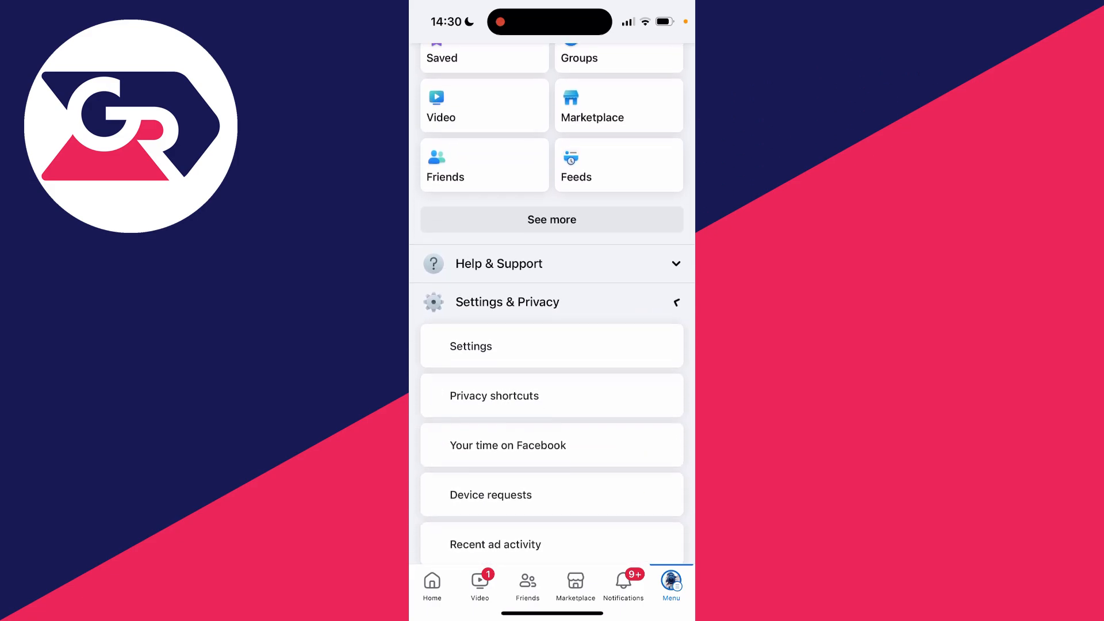
scroll("down", 3)
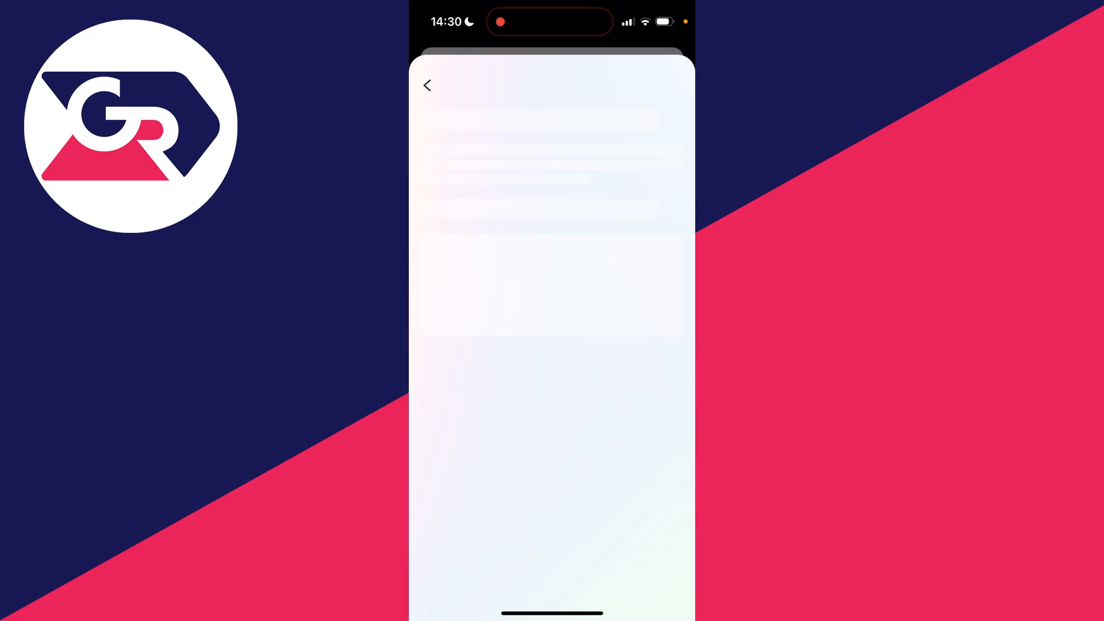
Step: Replace rob.tucker.735507 with rob.tucker.guiderealm in the Username field
left_click(551, 214)
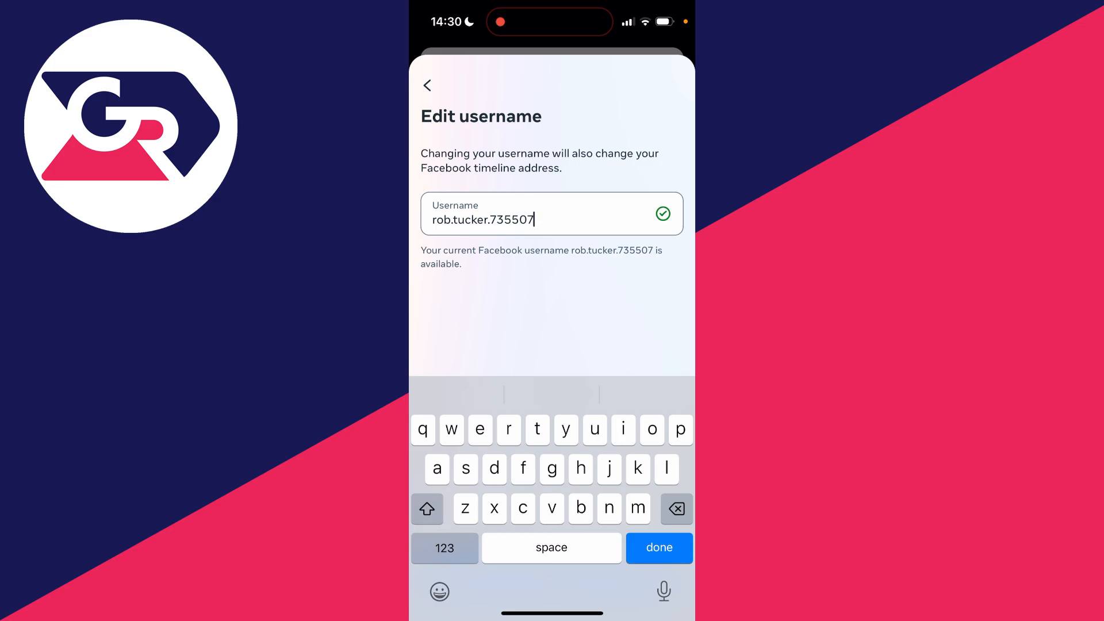
key("Backspace")
type("guiderealm")
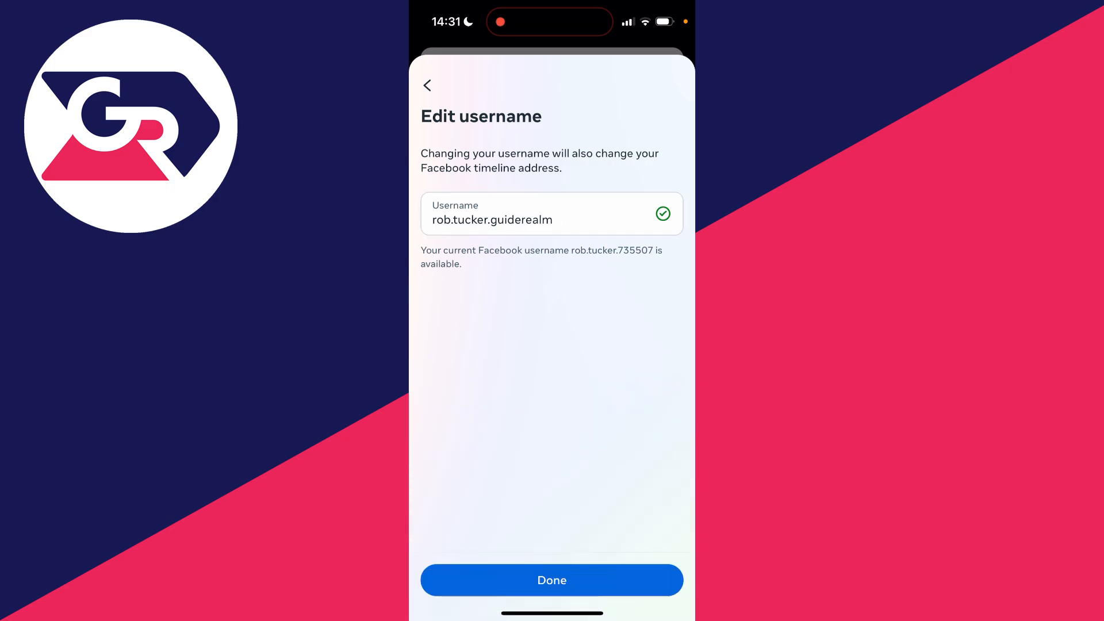
Step: Confirm rob.tucker.guiderealm with Done and go back to the Menu
left_click(552, 580)
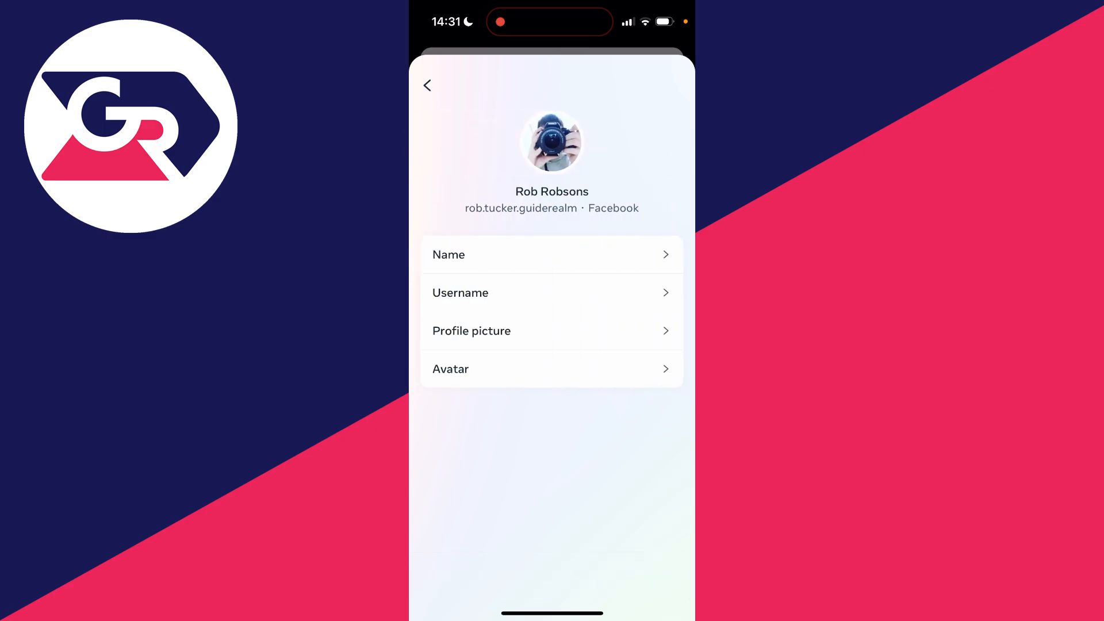
left_click(427, 85)
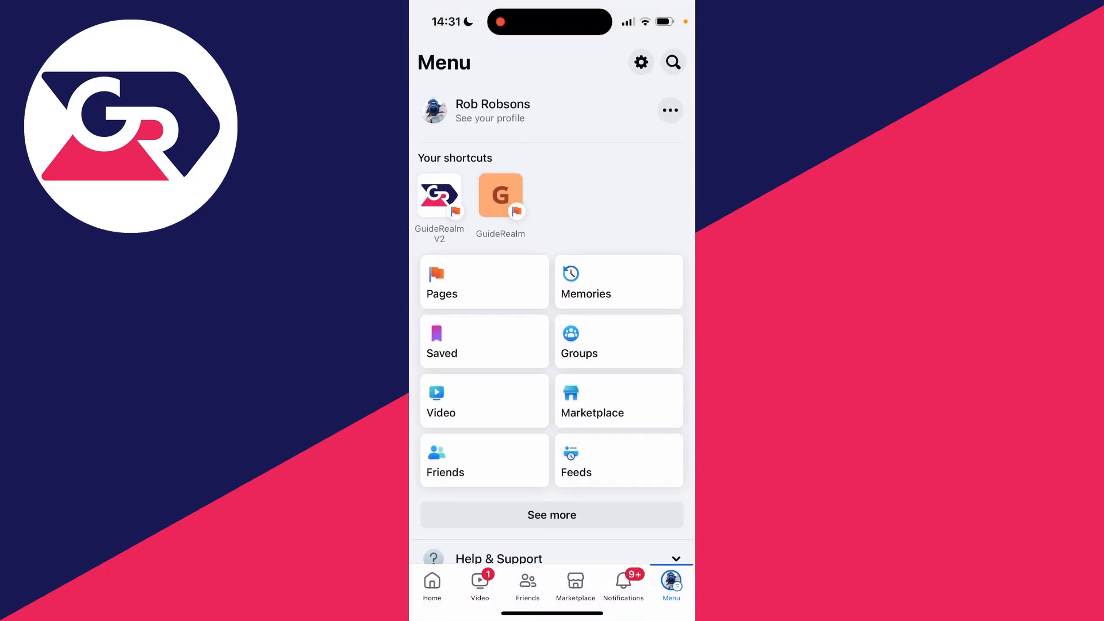
left_click(492, 110)
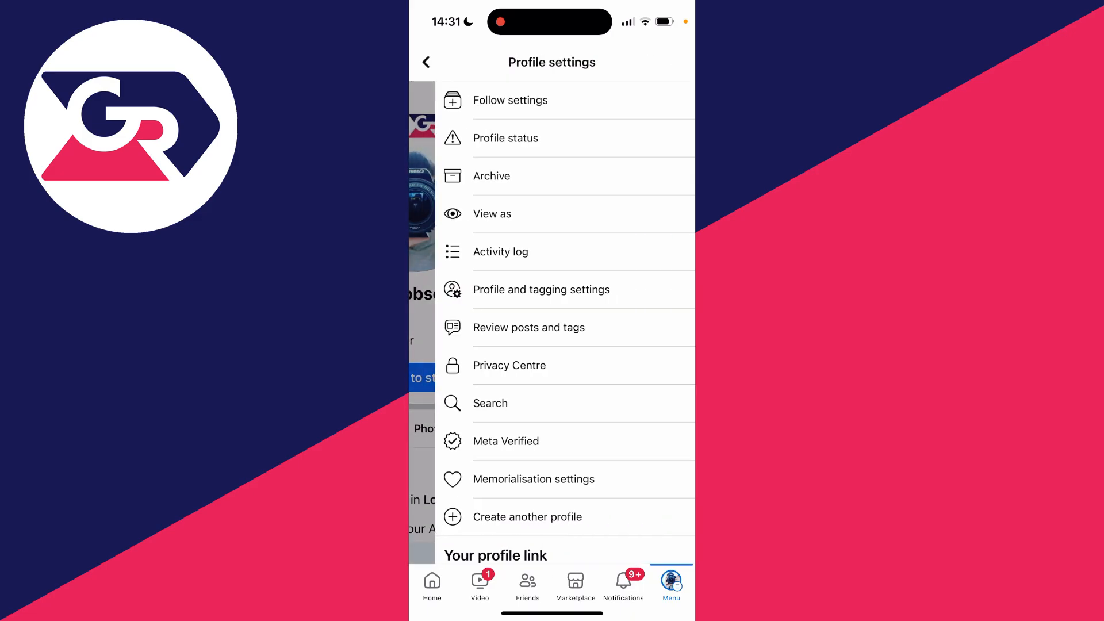
scroll("down", 3)
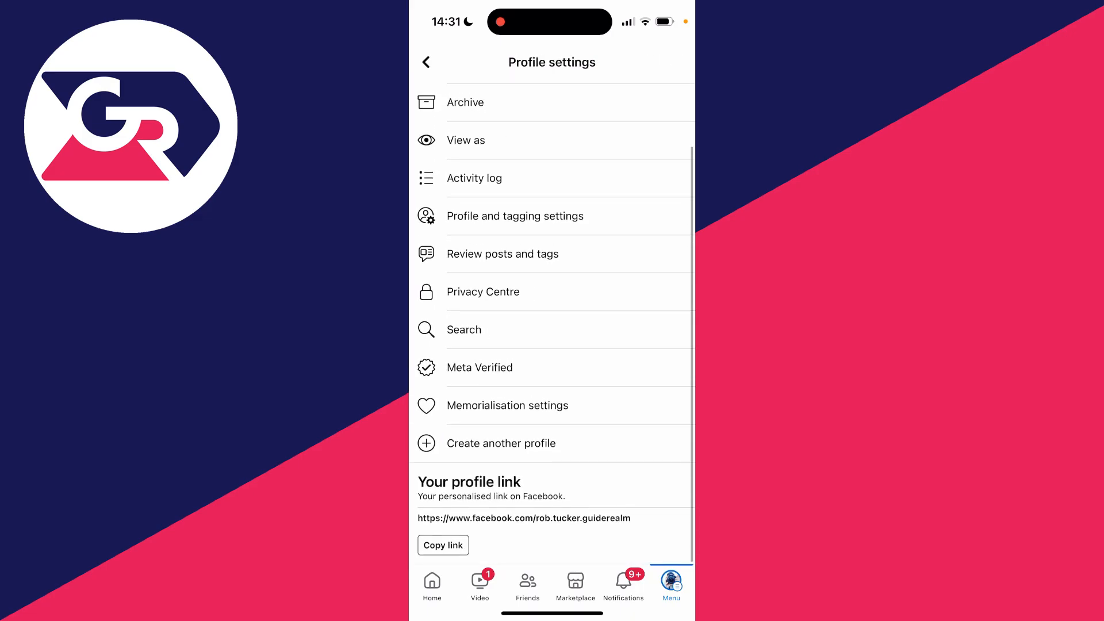